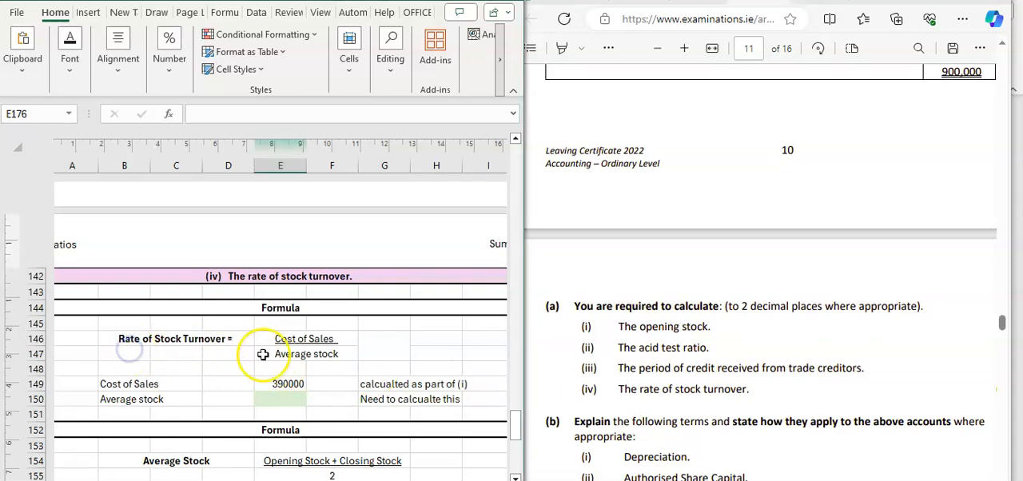
{"action": "mouse_move", "coordinate": [302, 361]}
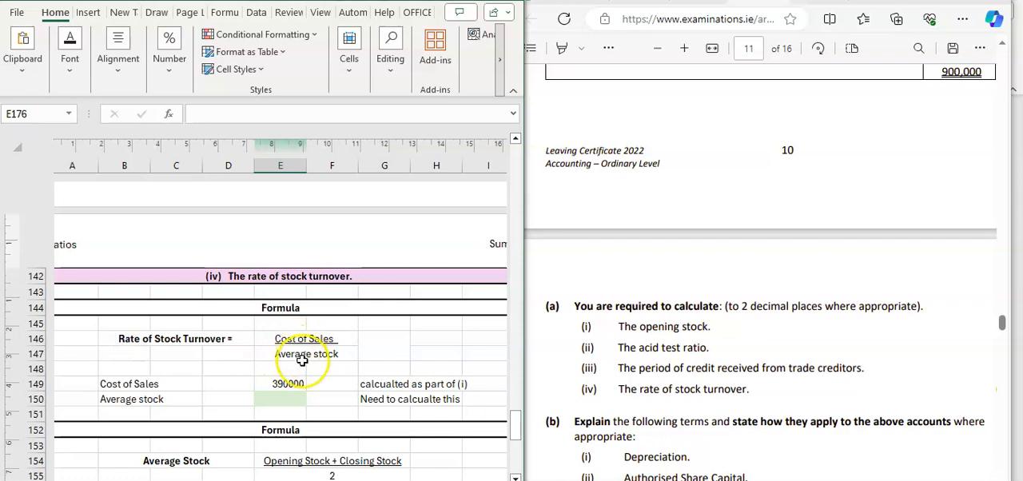
Step: Review the Average stock, Cost of Sales and Opening Stock figures in the turnover section
{"action": "left_click", "coordinate": [306, 354]}
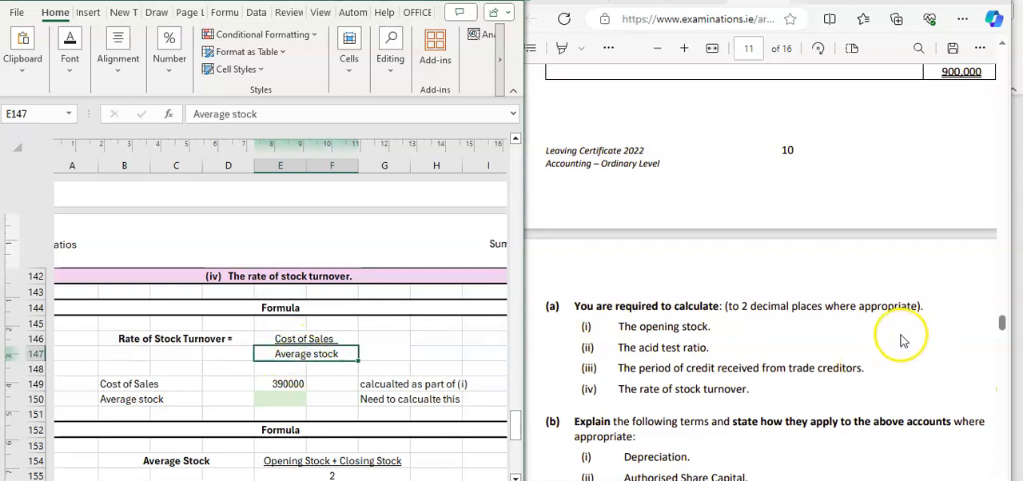
{"action": "scroll", "scroll_direction": "up", "scroll_amount": 3}
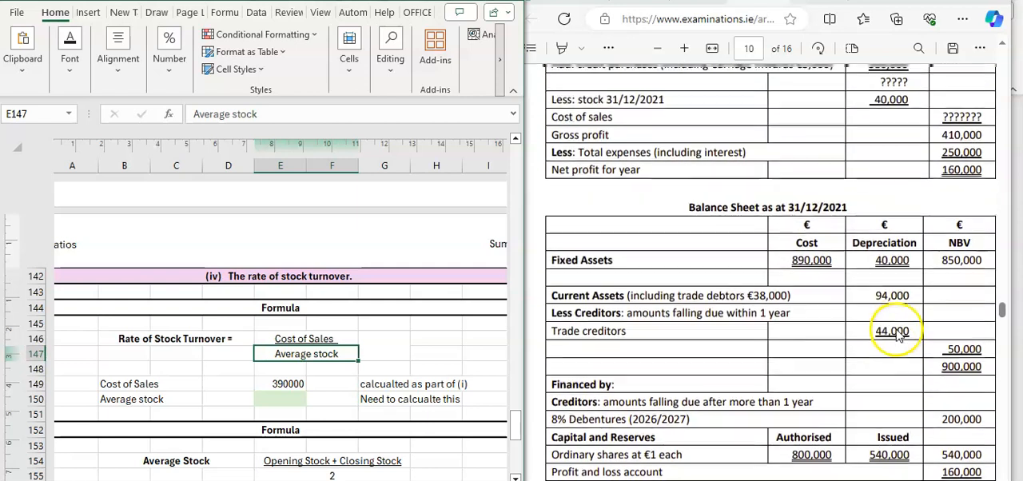
{"action": "scroll", "scroll_direction": "up", "scroll_amount": 3}
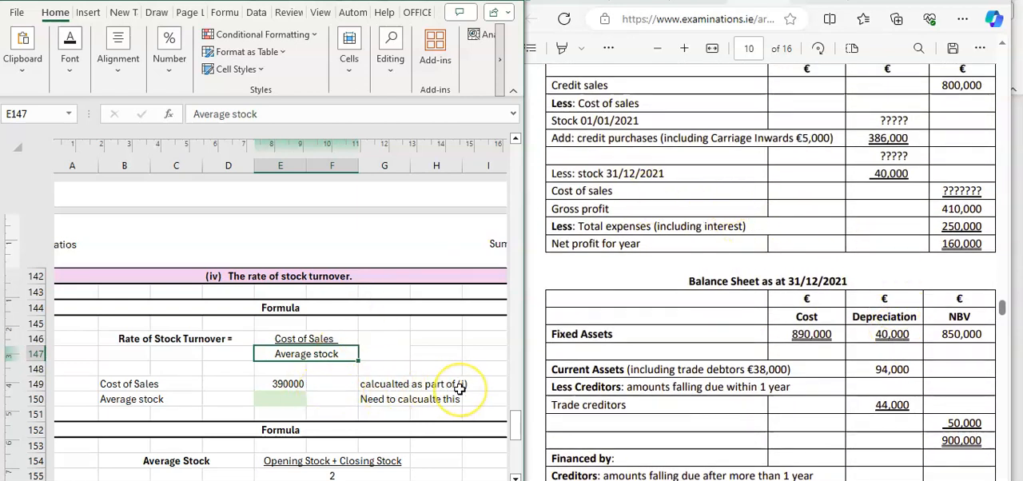
{"action": "mouse_move", "coordinate": [699, 384]}
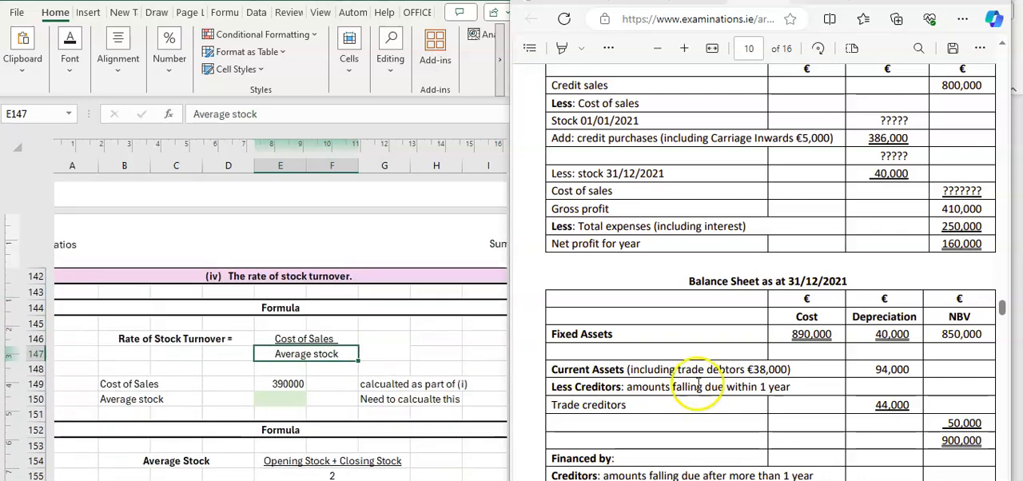
{"action": "scroll", "scroll_direction": "down", "scroll_amount": 3}
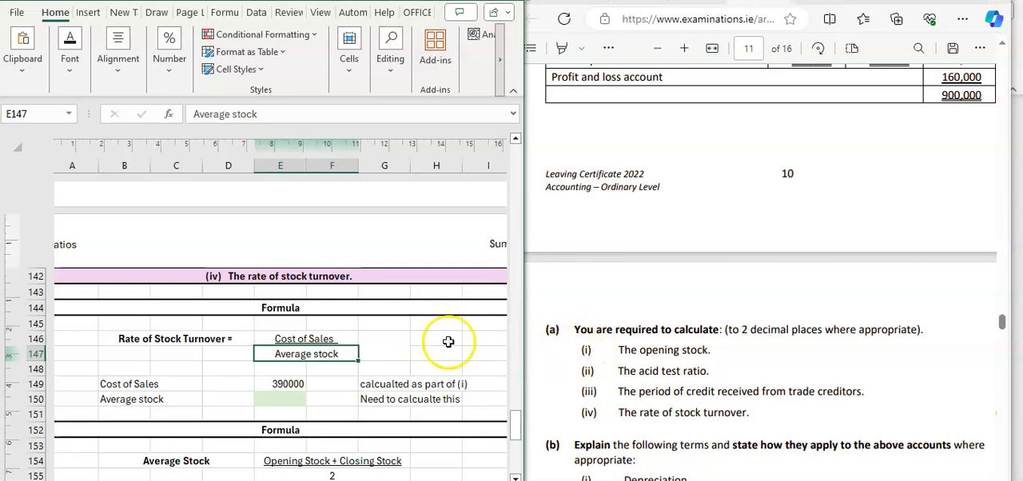
{"action": "left_click", "coordinate": [287, 384]}
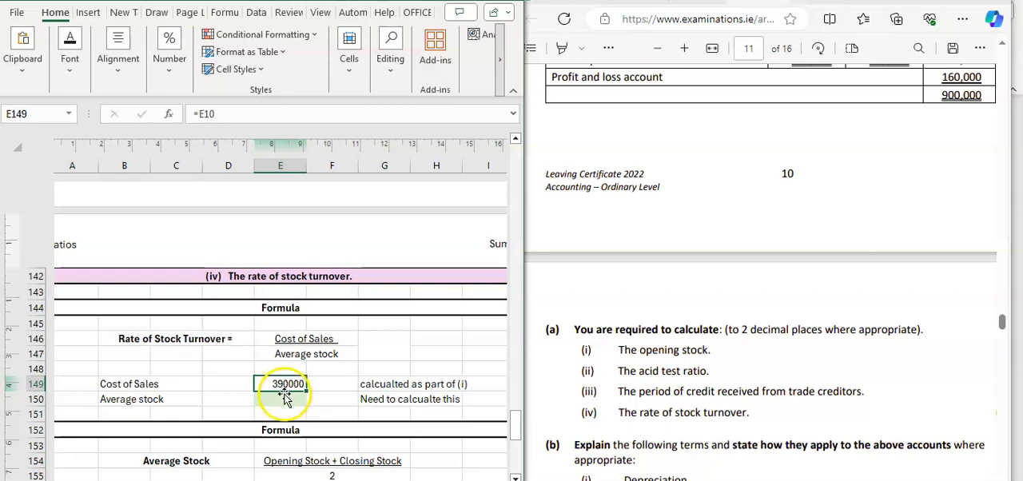
{"action": "left_click", "coordinate": [283, 399]}
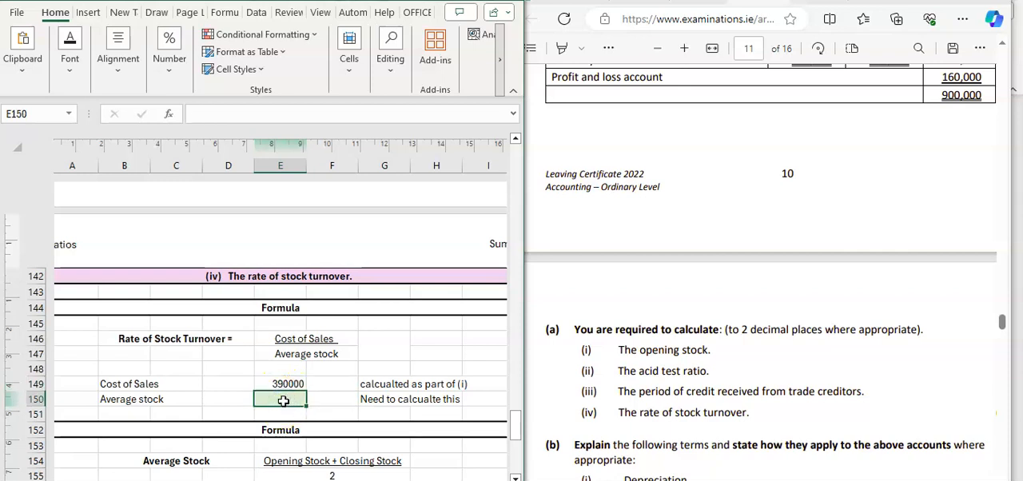
{"action": "scroll", "scroll_direction": "down", "scroll_amount": 3}
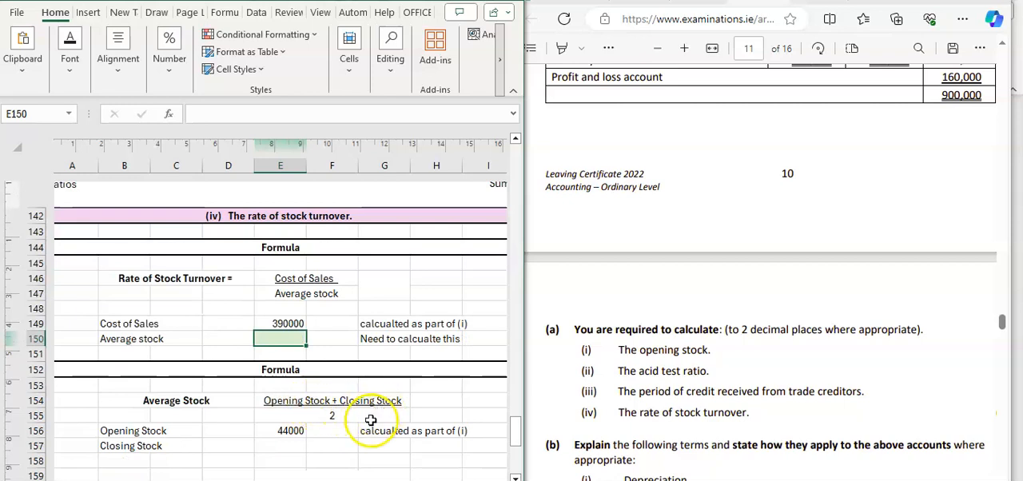
{"action": "mouse_move", "coordinate": [563, 422]}
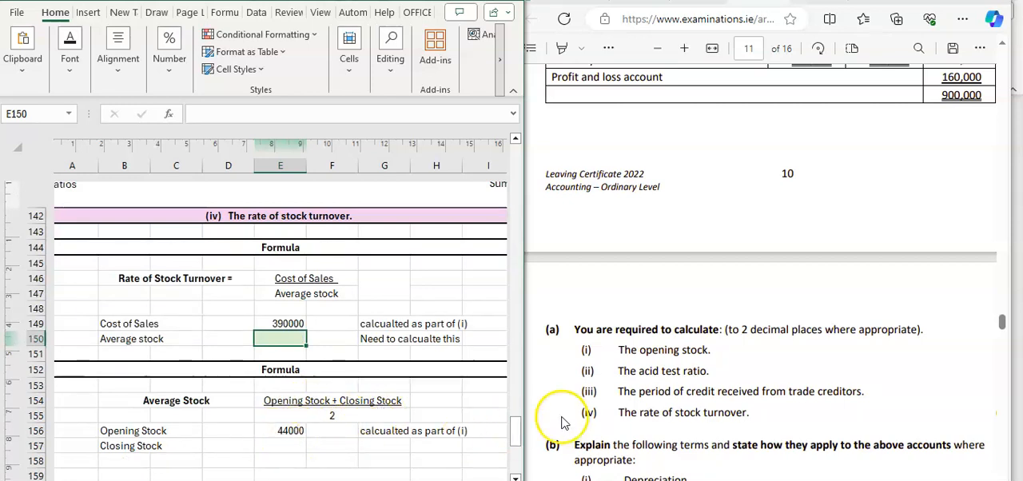
{"action": "scroll", "scroll_direction": "up", "scroll_amount": 3}
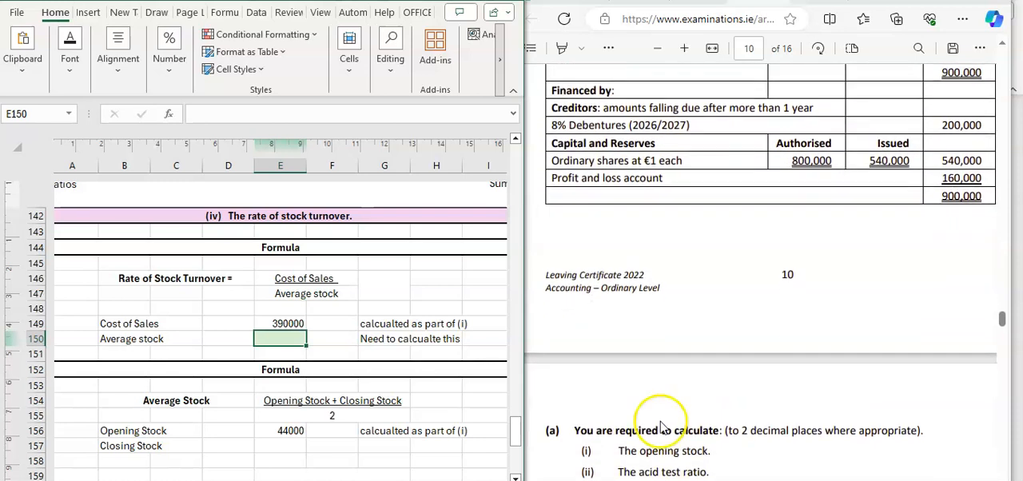
{"action": "scroll", "scroll_direction": "down", "scroll_amount": 3}
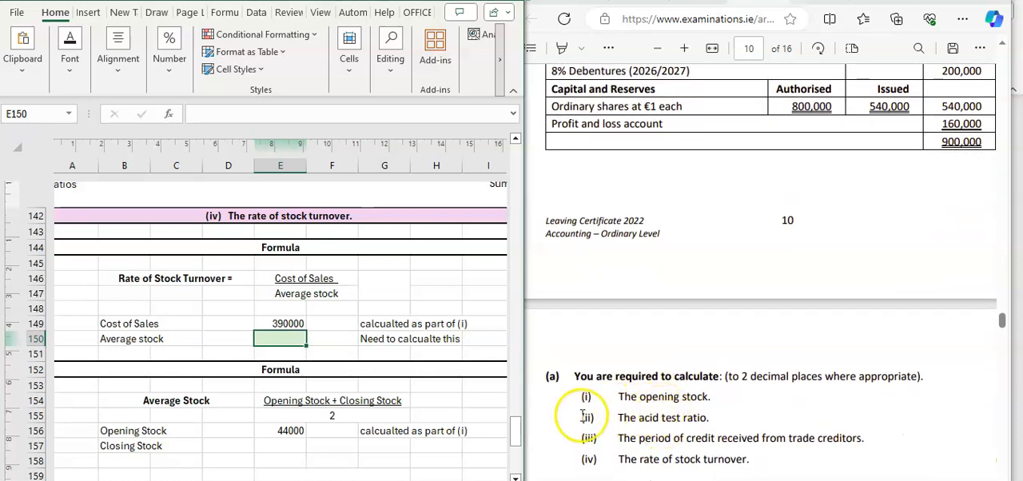
{"action": "left_click", "coordinate": [281, 430]}
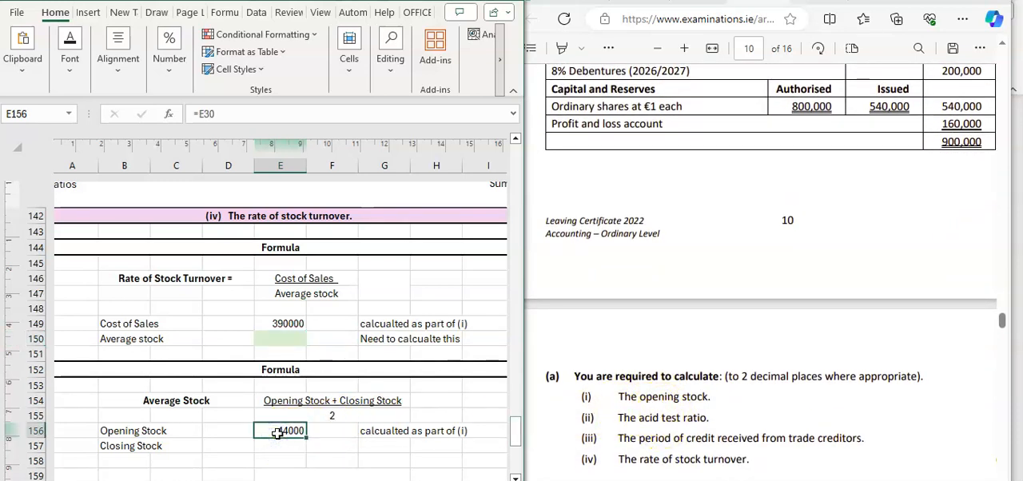
{"action": "scroll", "scroll_direction": "up", "scroll_amount": 3}
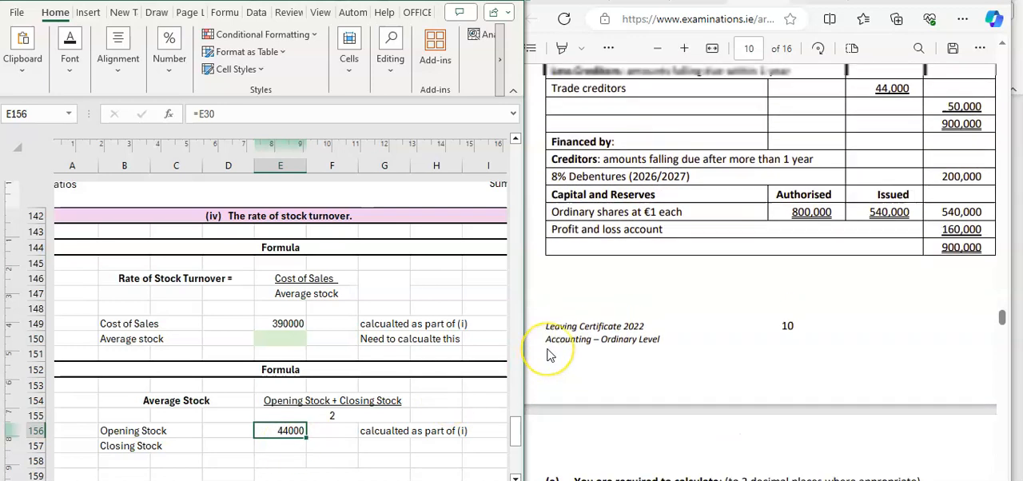
{"action": "scroll", "scroll_direction": "up", "scroll_amount": 3}
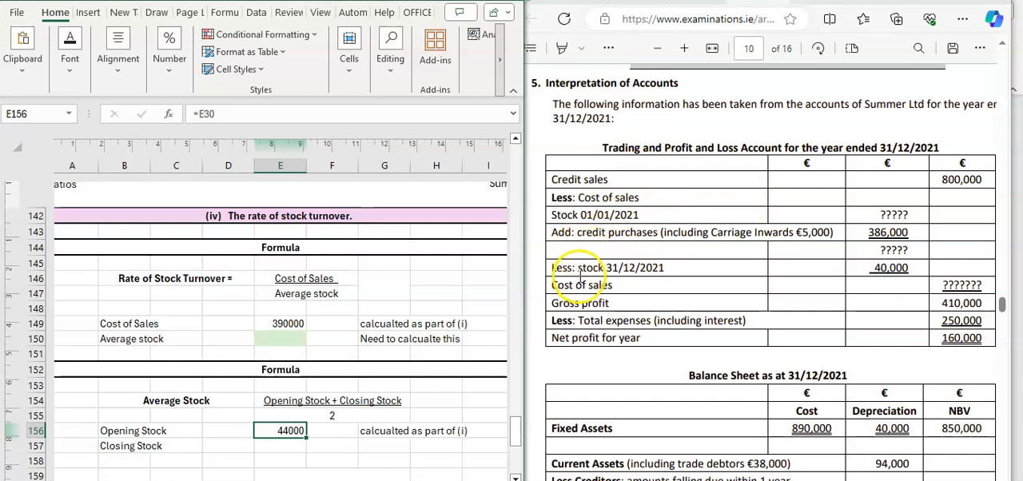
Step: Enter closing stock 40000, sum =44000+40000, and record average stock 42000
{"action": "left_click", "coordinate": [288, 446]}
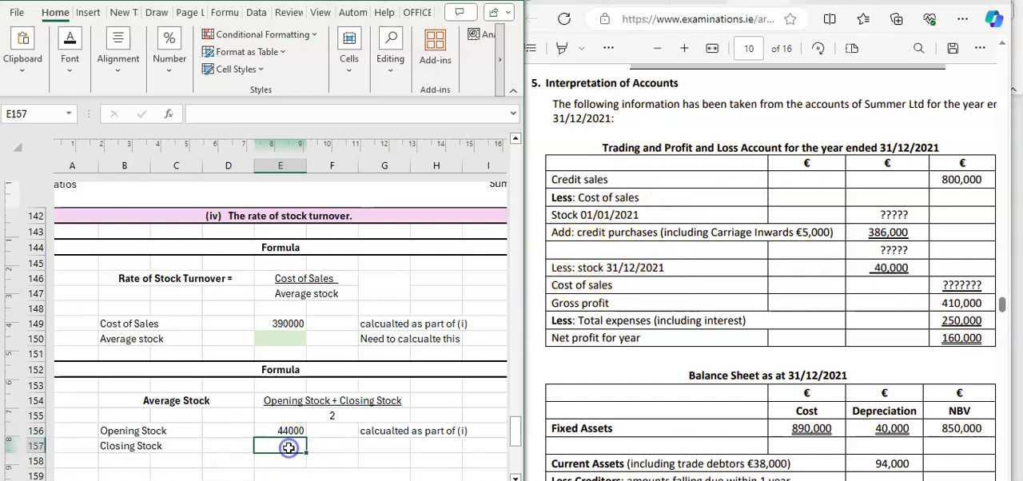
{"action": "type", "text": "40000"}
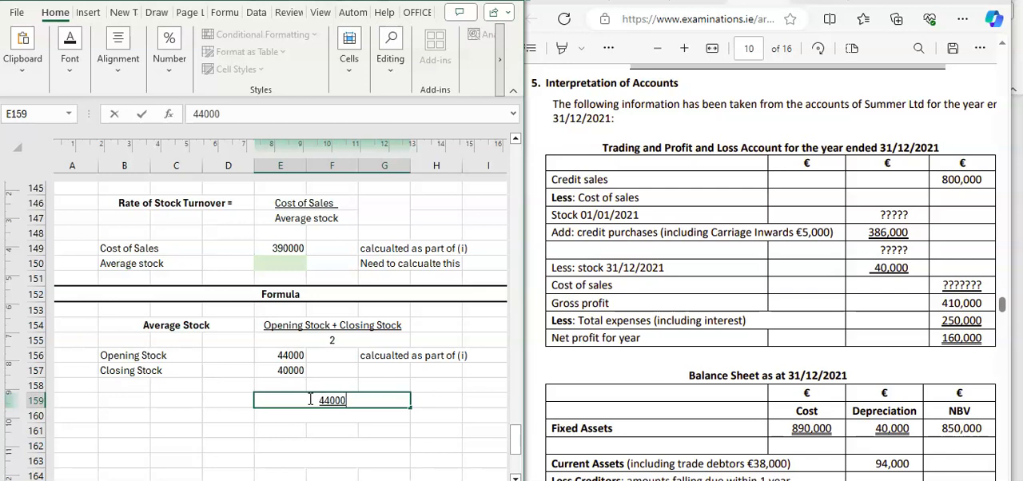
{"action": "type", "text": "+ 40000"}
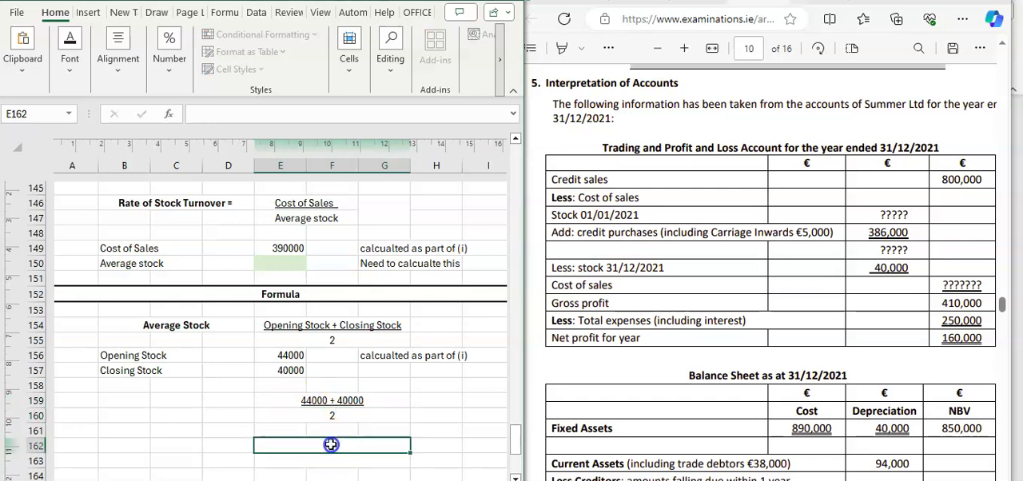
{"action": "type", "text": "=44"}
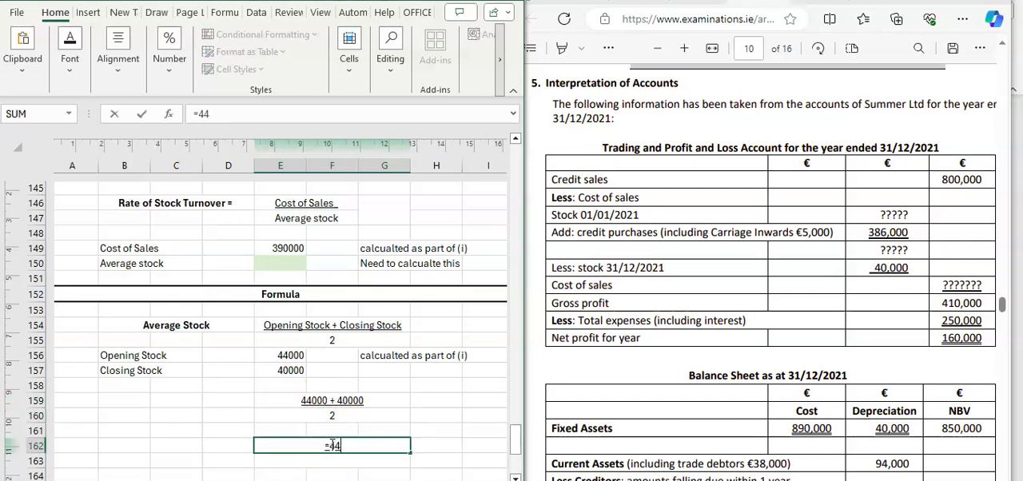
{"action": "type", "text": "000+"}
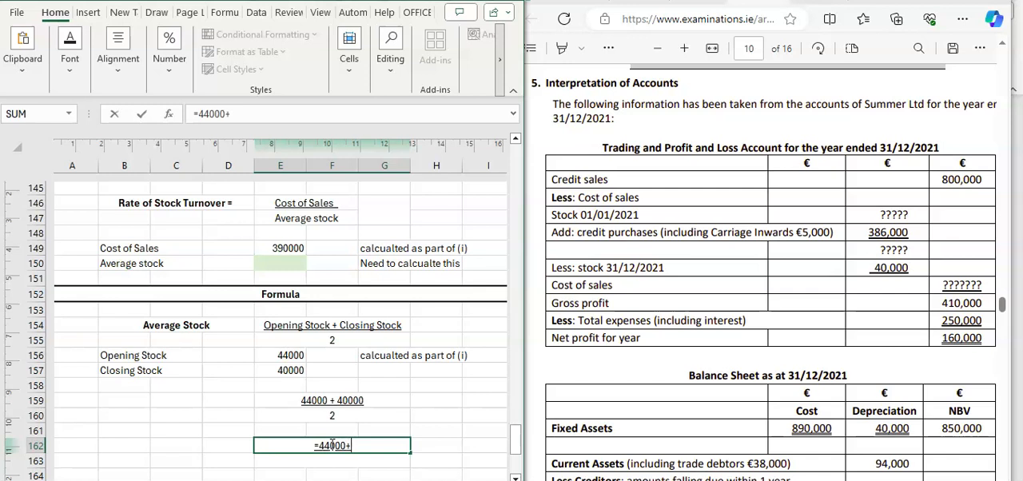
{"action": "type", "text": "40000"}
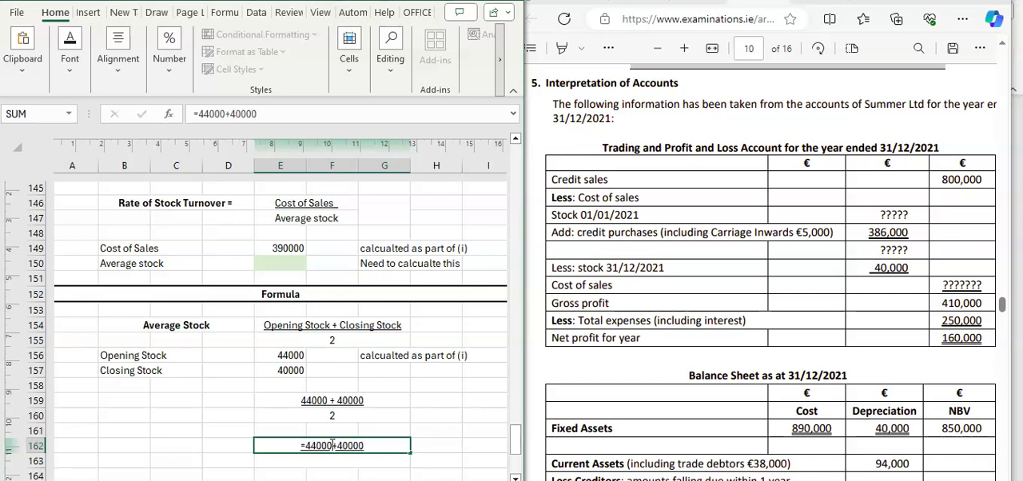
{"action": "key", "text": "Return"}
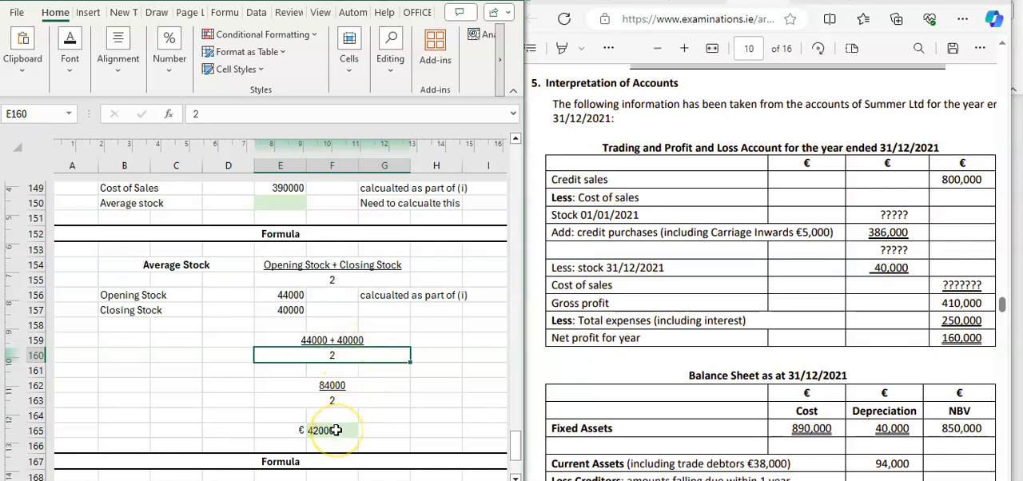
{"action": "mouse_move", "coordinate": [280, 202]}
{"action": "type", "text": "420"}
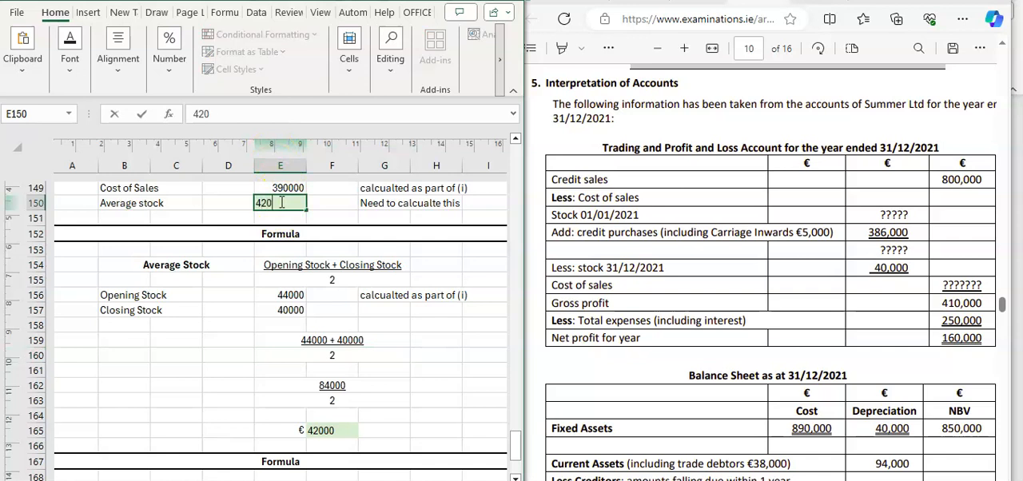
{"action": "left_click", "coordinate": [384, 310]}
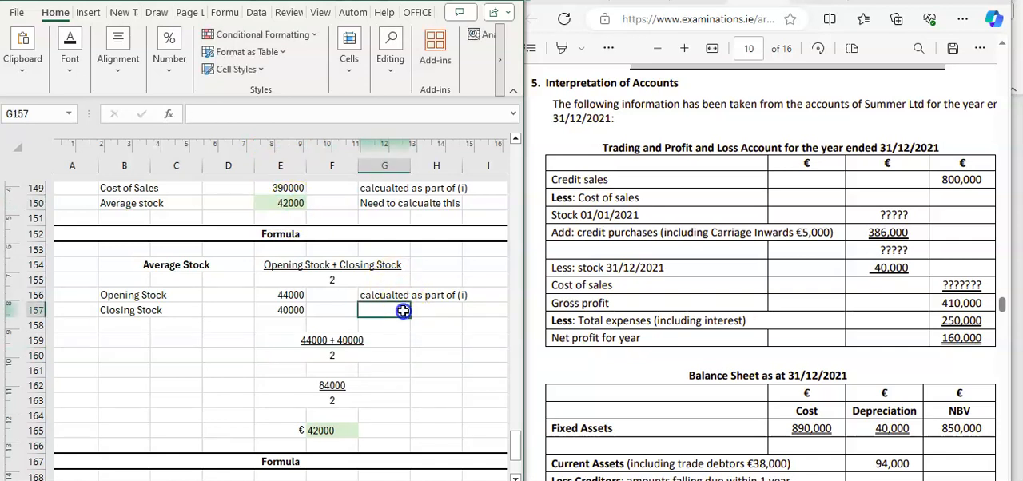
{"action": "scroll", "scroll_direction": "up", "scroll_amount": 3}
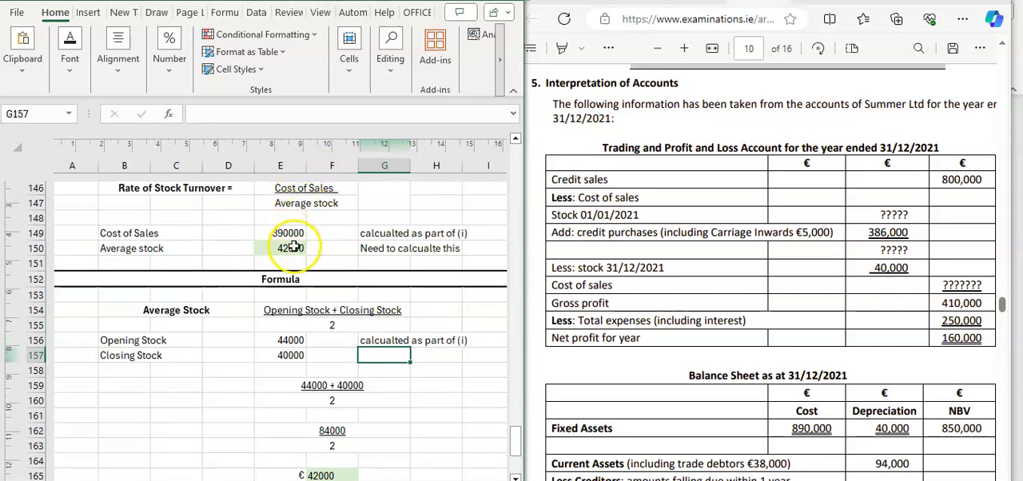
Step: Divide cost of sales 390000 by average stock 42000 and round the turnover to 9.29 times
{"action": "scroll", "scroll_direction": "down", "scroll_amount": 3}
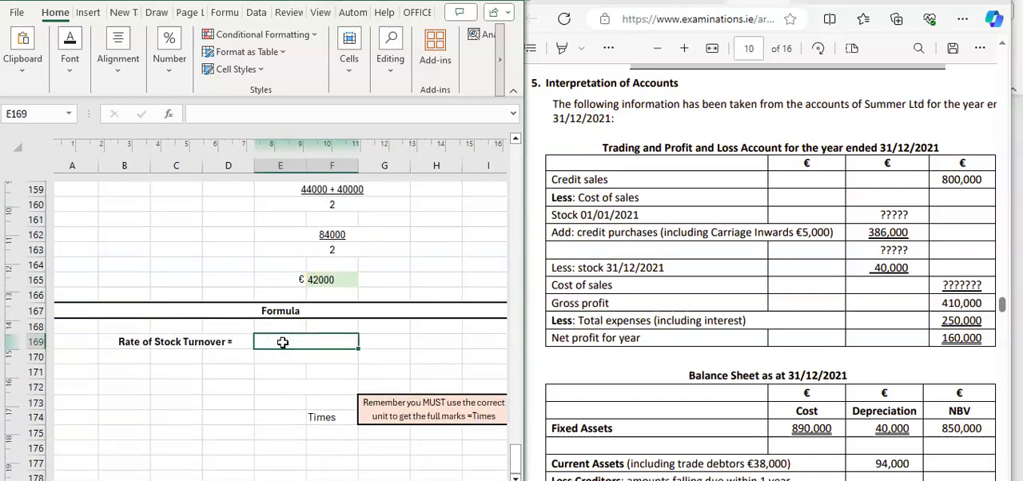
{"action": "type", "text": "390000"}
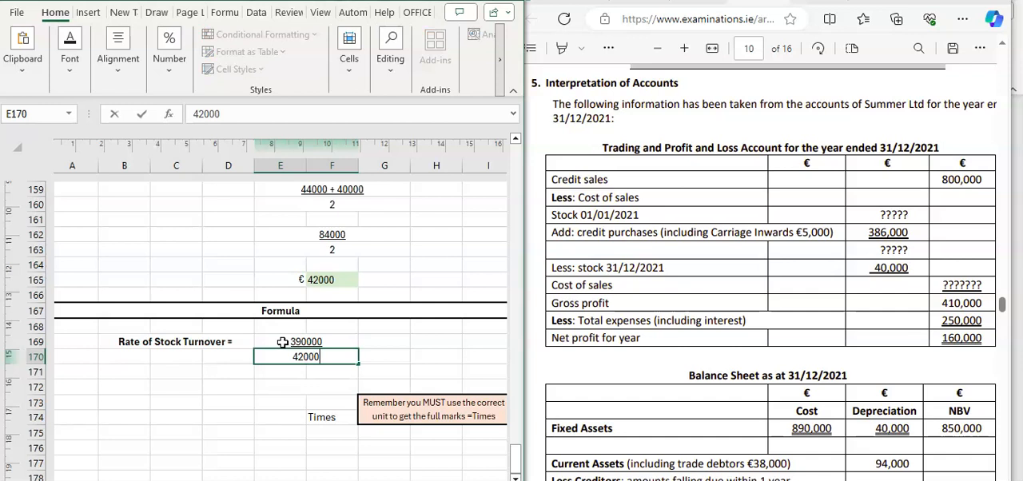
{"action": "left_click", "coordinate": [306, 387]}
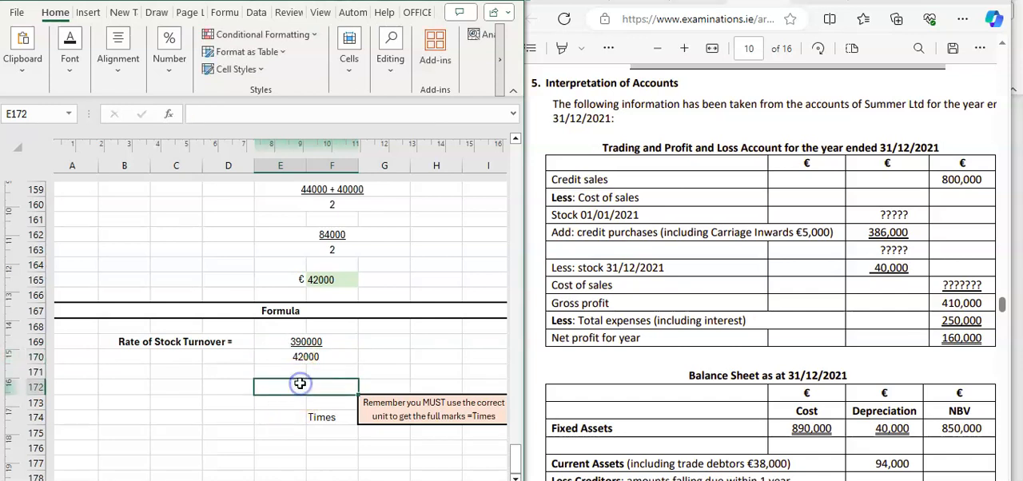
{"action": "left_click", "coordinate": [306, 341]}
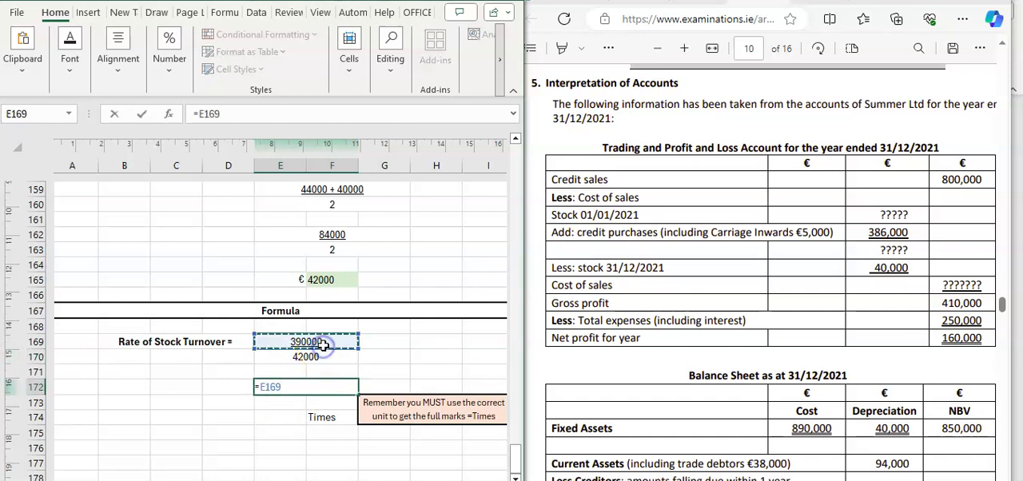
{"action": "left_click", "coordinate": [319, 356]}
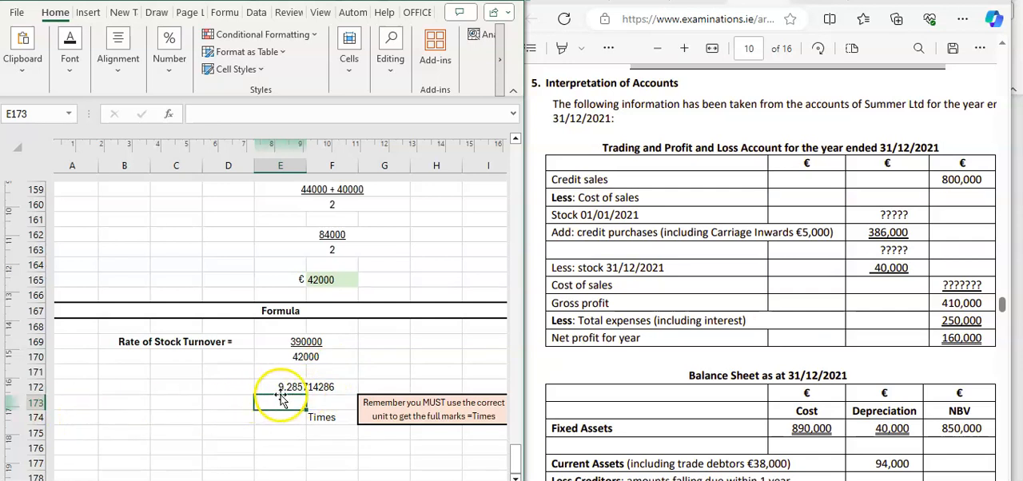
{"action": "left_click", "coordinate": [280, 417]}
{"action": "type", "text": "9.29"}
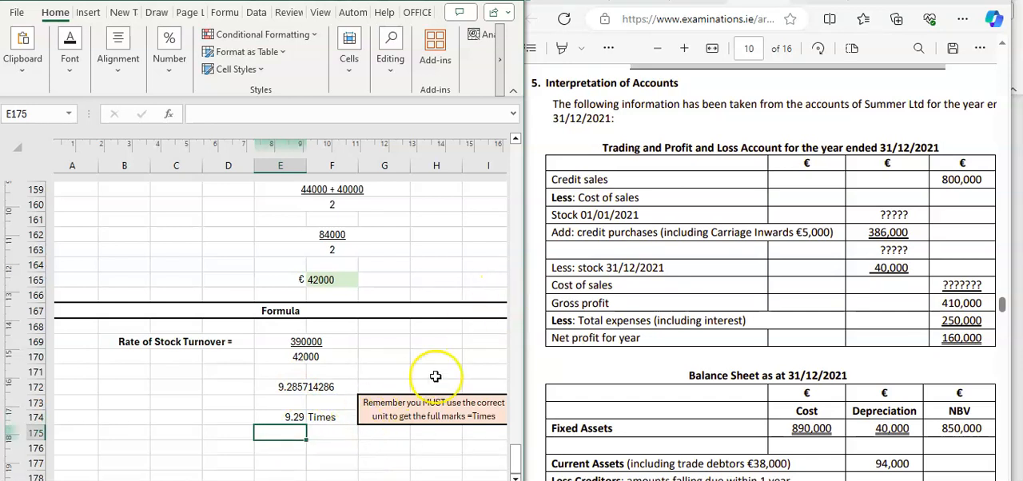
{"action": "scroll", "scroll_direction": "up", "scroll_amount": 3}
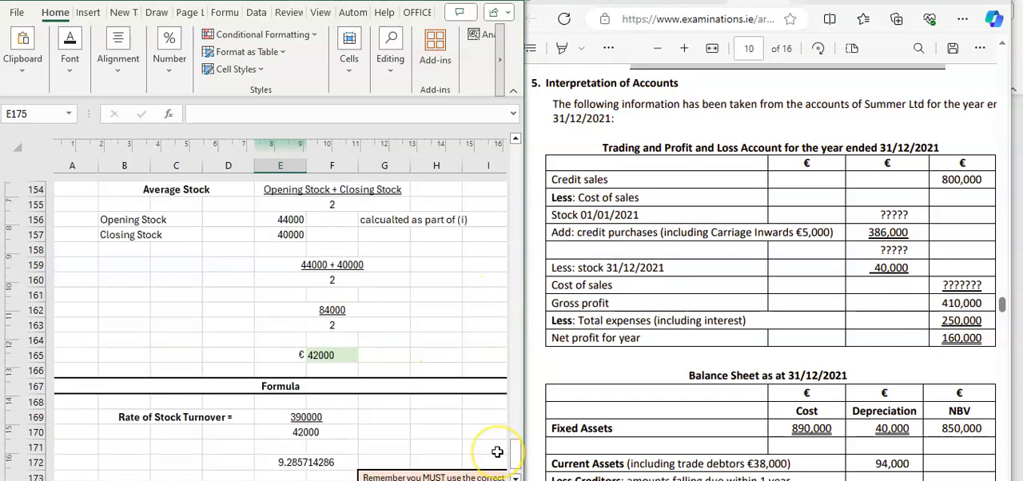
{"action": "scroll", "scroll_direction": "up", "scroll_amount": 3}
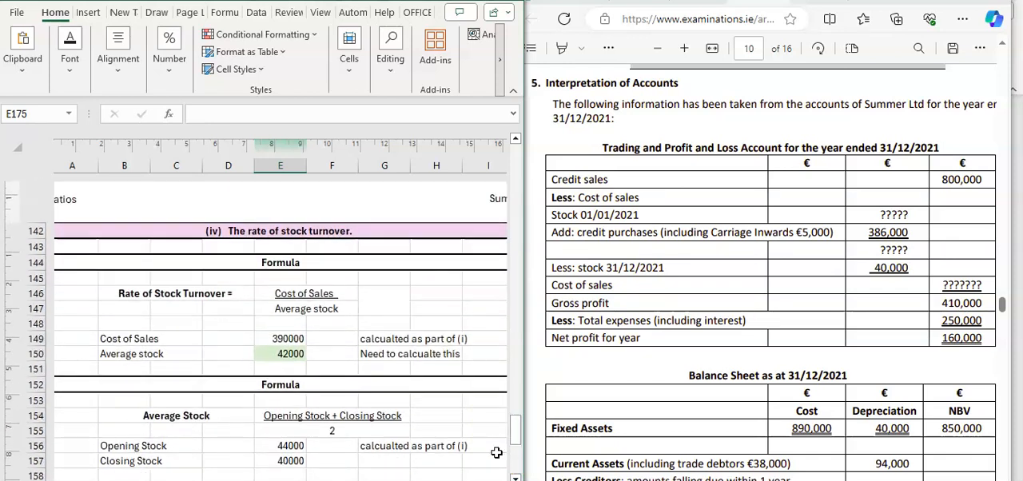
{"action": "mouse_move", "coordinate": [337, 314]}
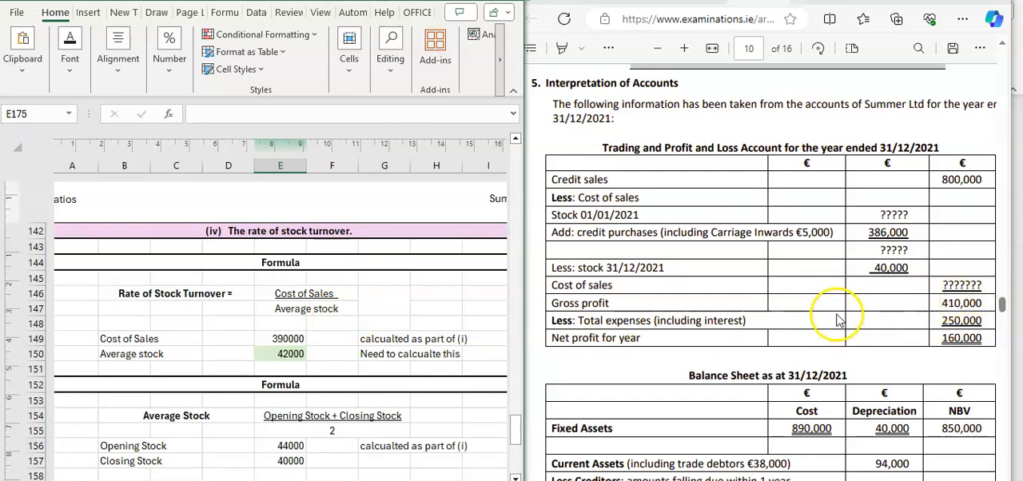
{"action": "scroll", "scroll_direction": "down", "scroll_amount": 3}
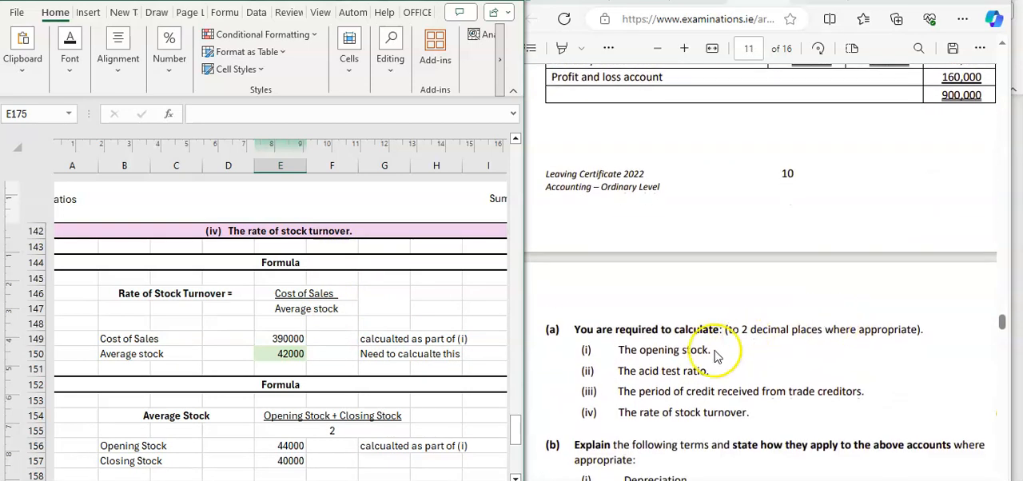
{"action": "scroll", "scroll_direction": "up", "scroll_amount": 3}
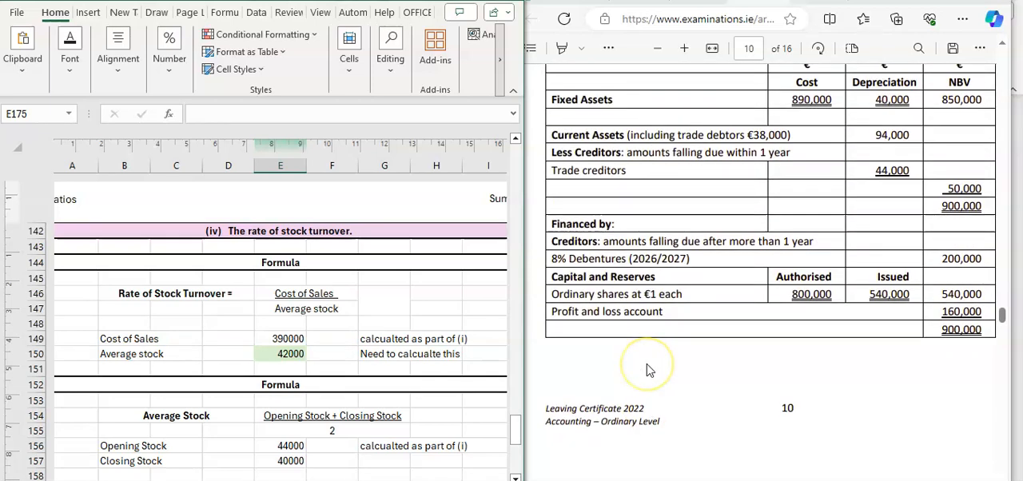
{"action": "scroll", "scroll_direction": "up", "scroll_amount": 3}
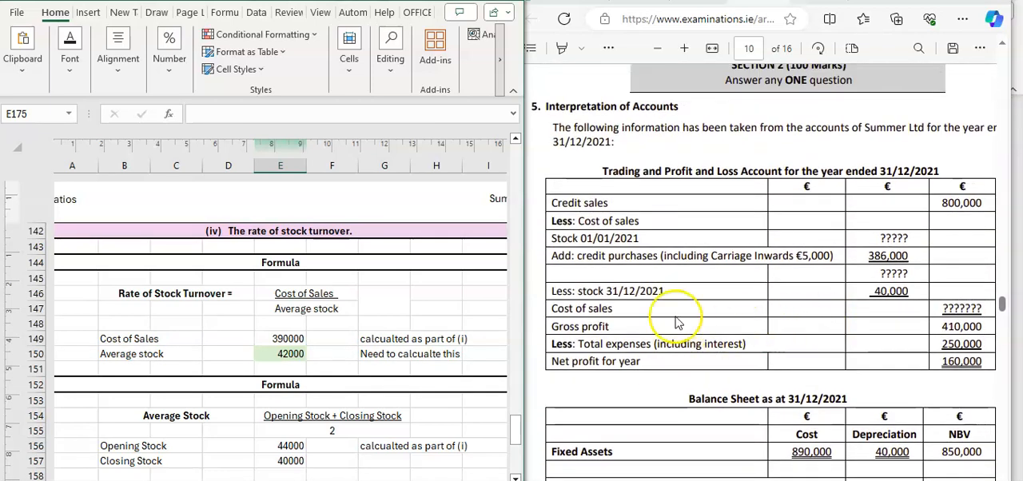
{"action": "mouse_move", "coordinate": [980, 281]}
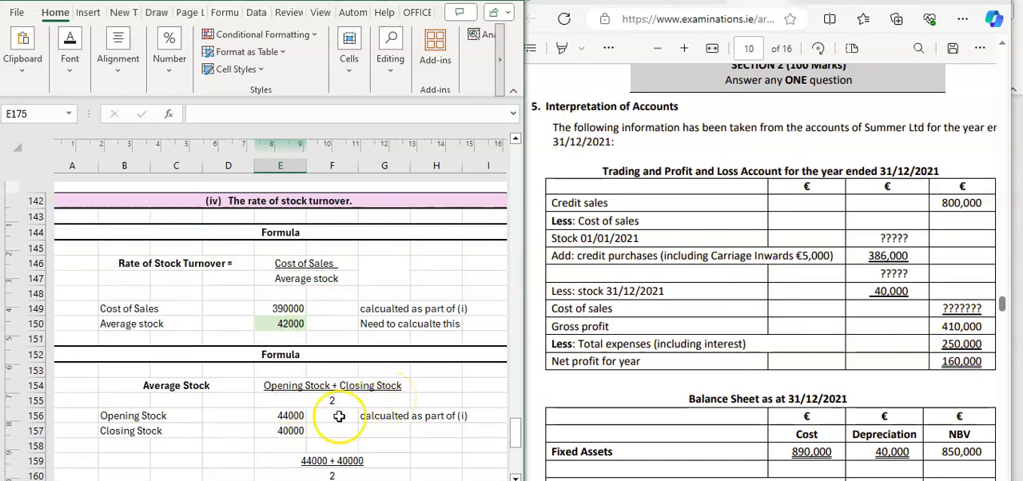
{"action": "mouse_move", "coordinate": [927, 259]}
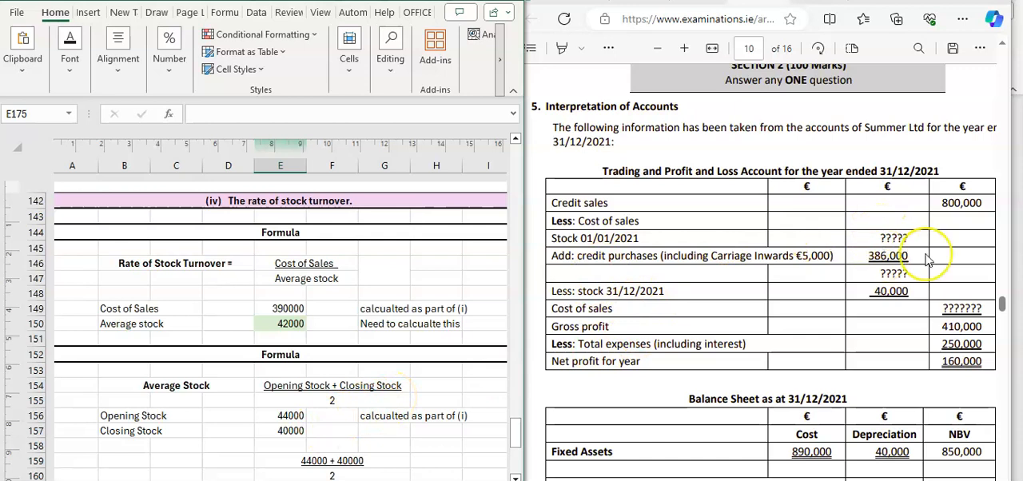
{"action": "mouse_move", "coordinate": [931, 295]}
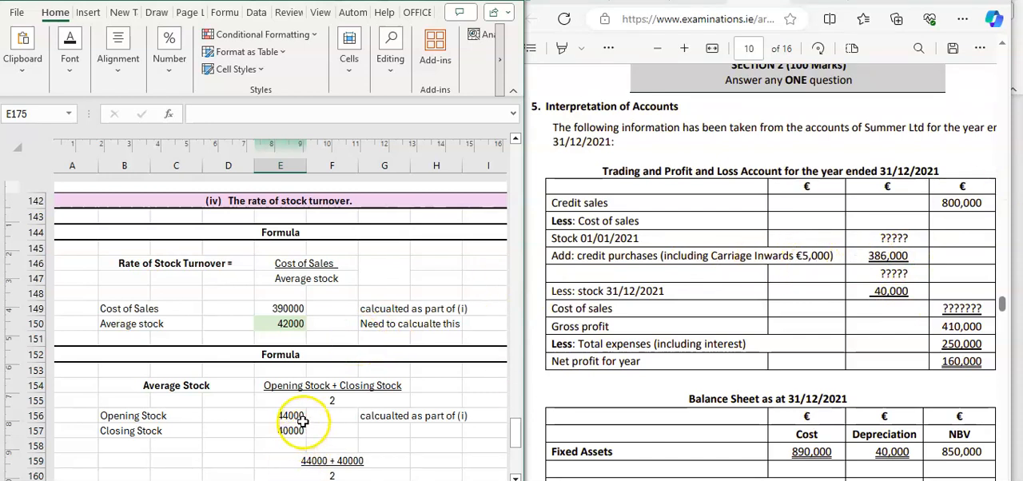
{"action": "scroll", "scroll_direction": "down", "scroll_amount": 3}
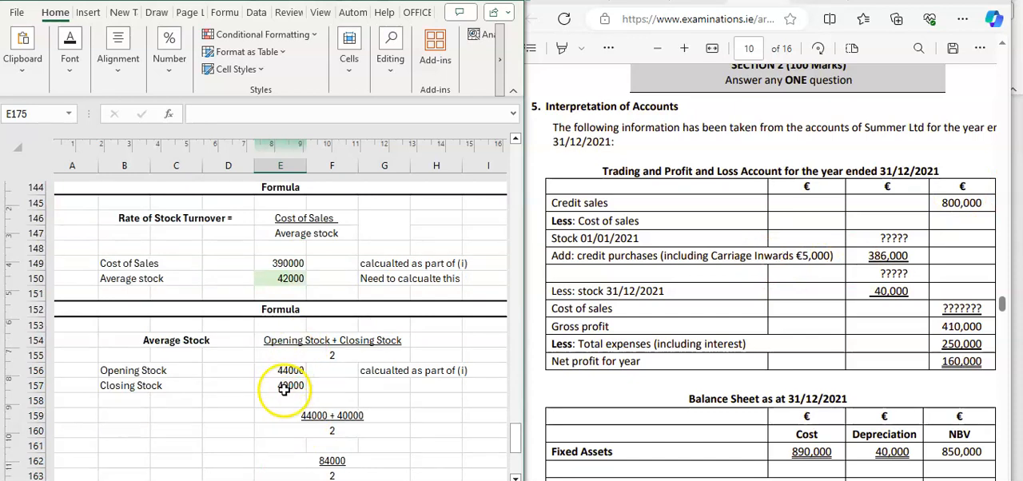
{"action": "scroll", "scroll_direction": "down", "scroll_amount": 3}
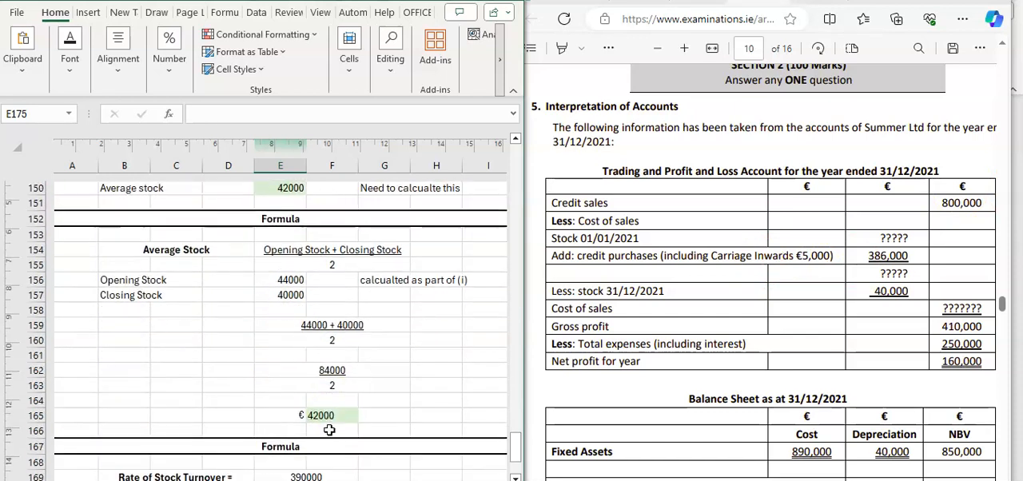
{"action": "scroll", "scroll_direction": "up", "scroll_amount": 3}
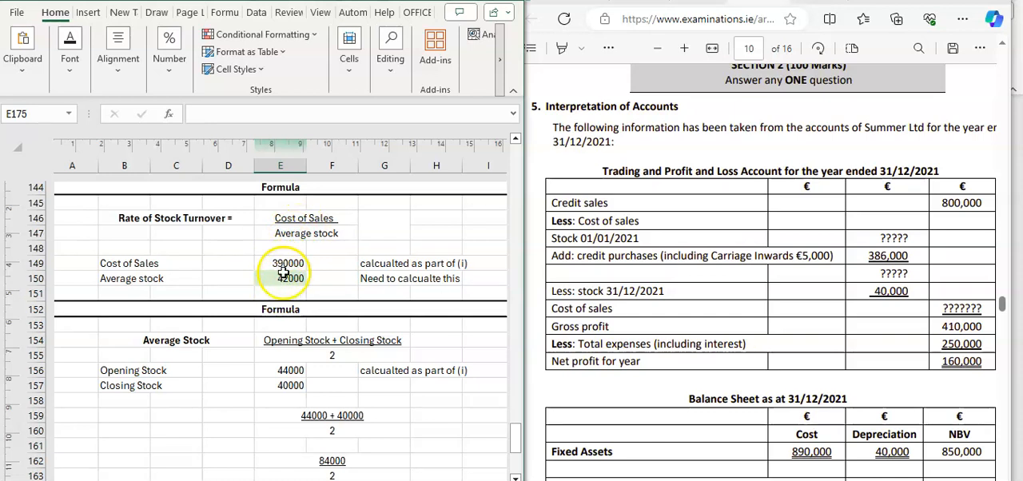
{"action": "scroll", "scroll_direction": "down", "scroll_amount": 3}
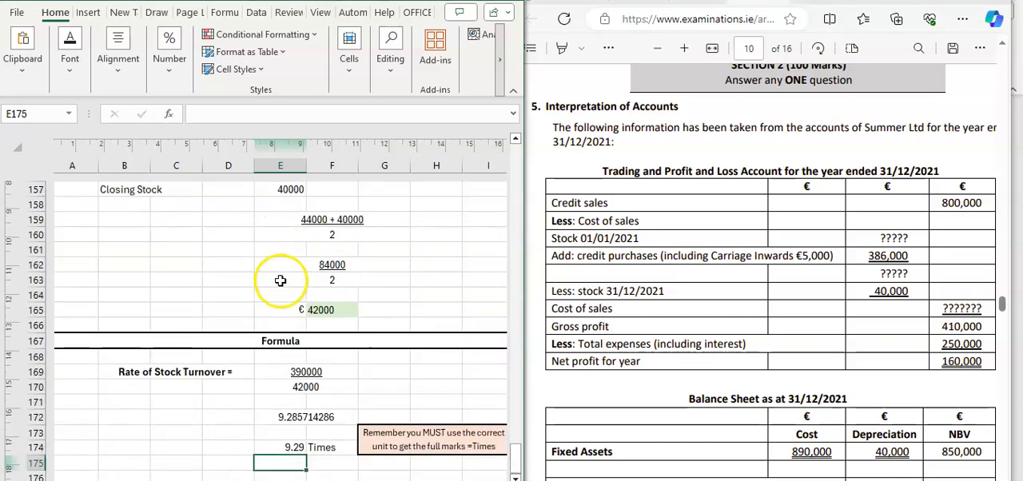
{"action": "scroll", "scroll_direction": "down", "scroll_amount": 3}
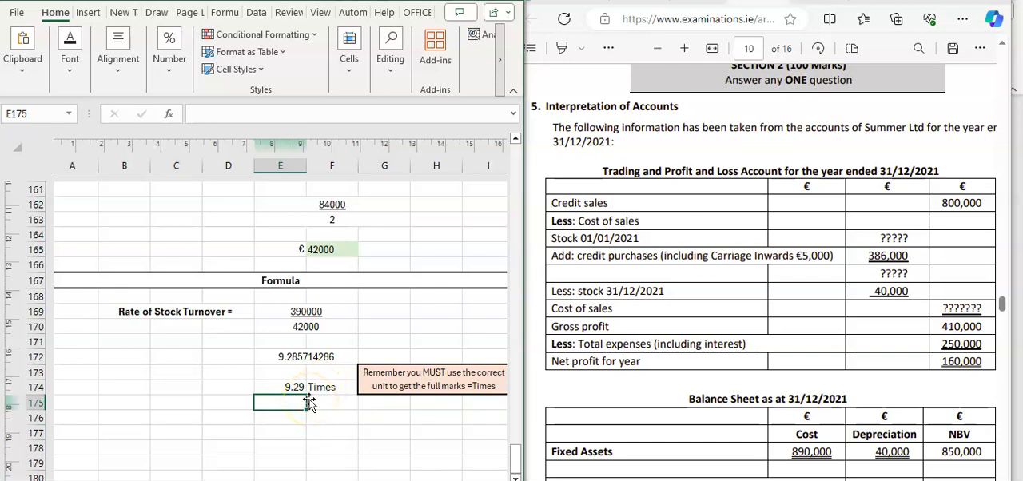
{"action": "mouse_move", "coordinate": [807, 334]}
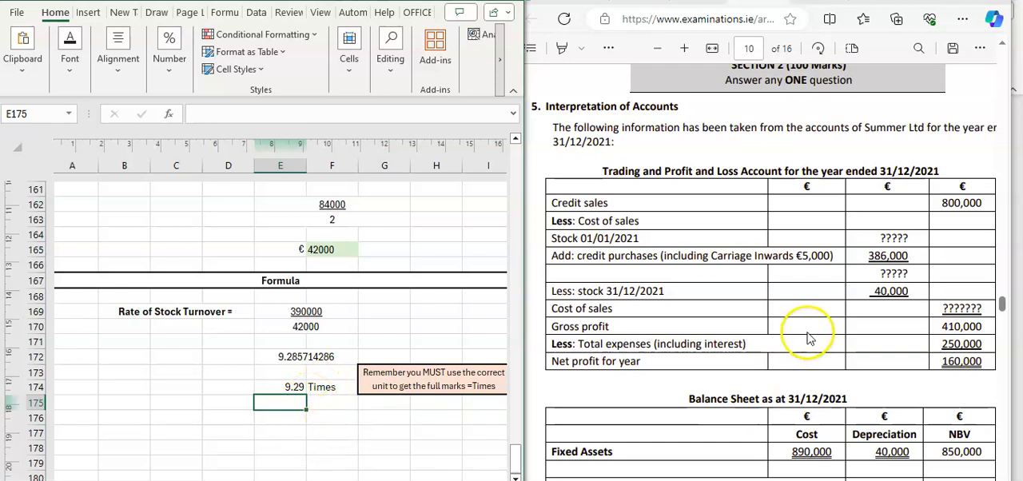
{"action": "scroll", "scroll_direction": "down", "scroll_amount": 3}
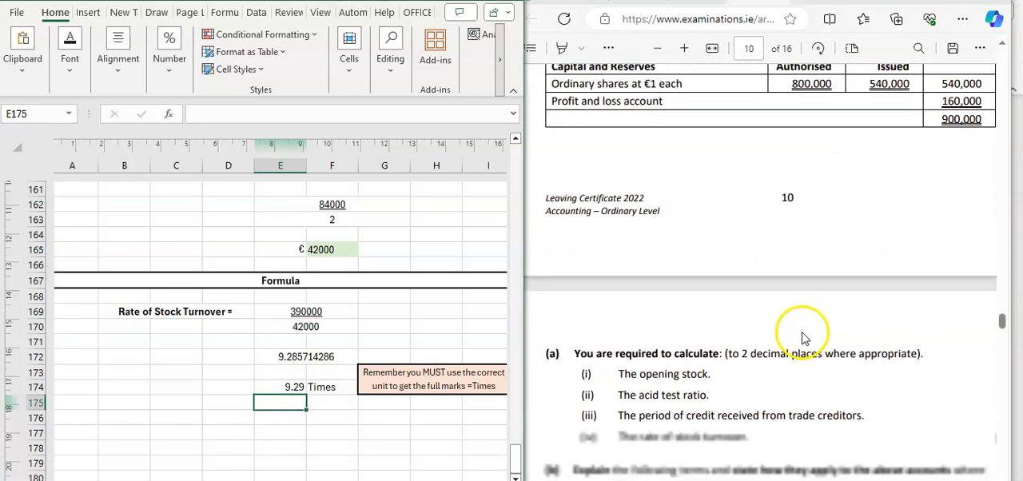
{"action": "scroll", "scroll_direction": "down", "scroll_amount": 3}
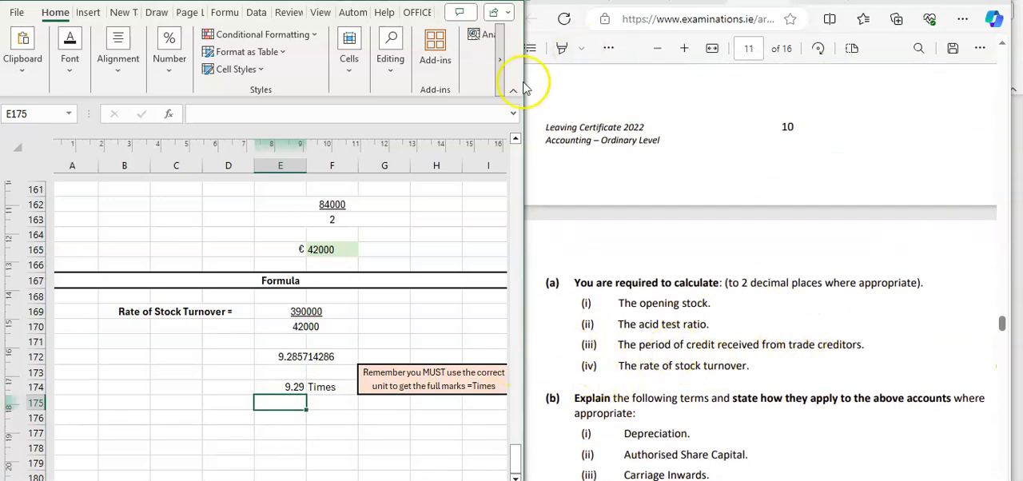